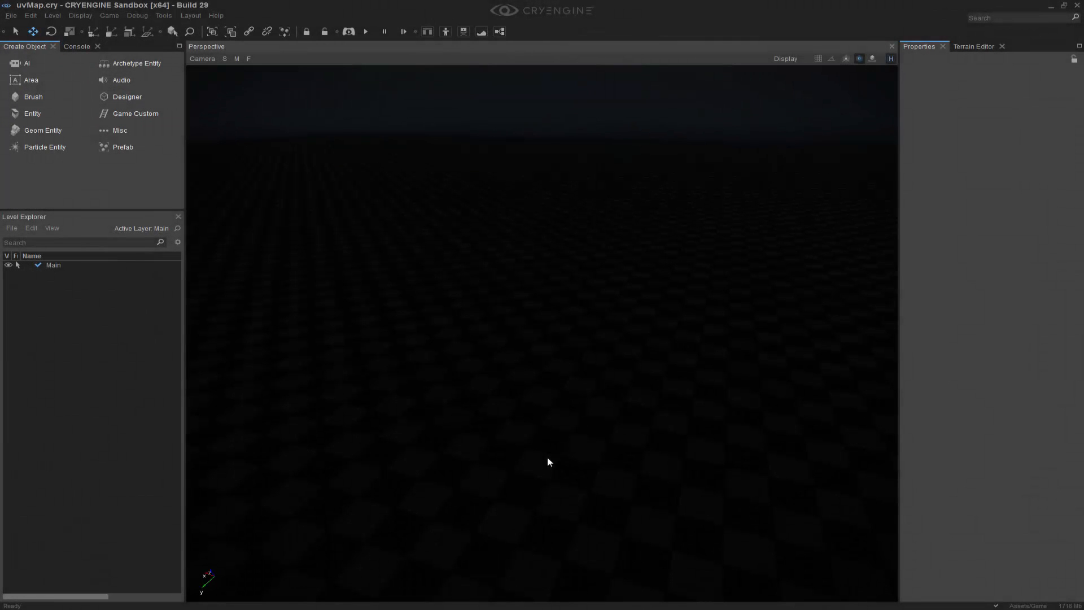
pyautogui.moveTo(545, 356)
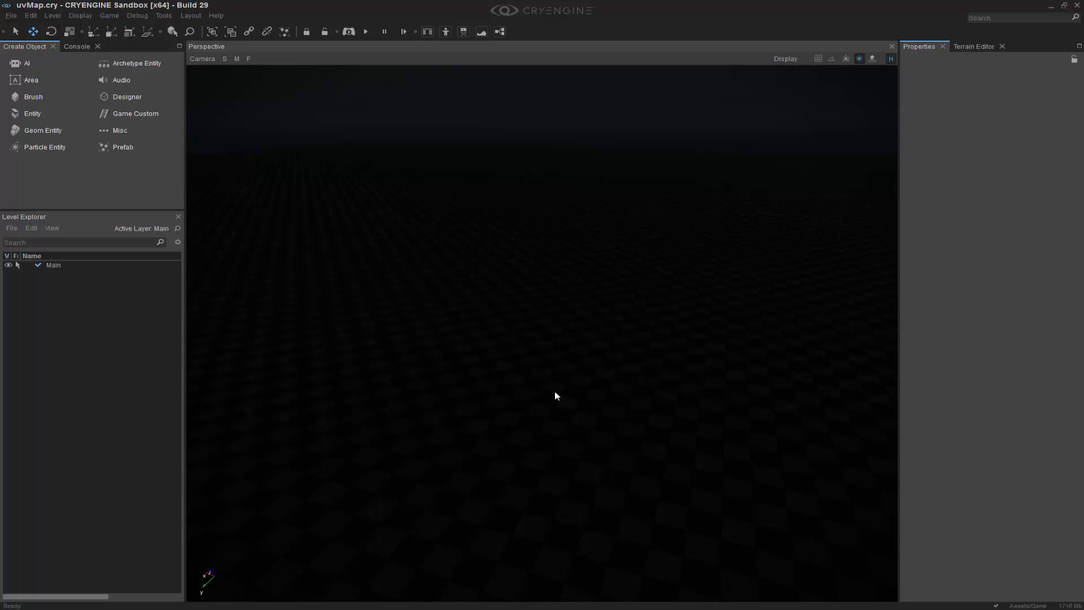
pyautogui.moveTo(553, 392)
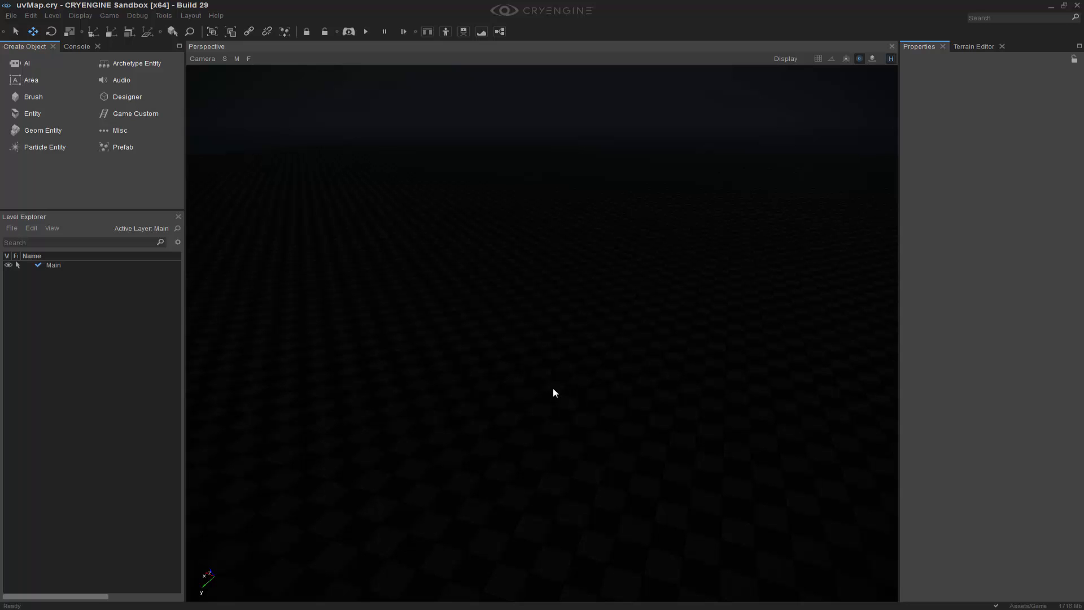
pyautogui.moveTo(538, 375)
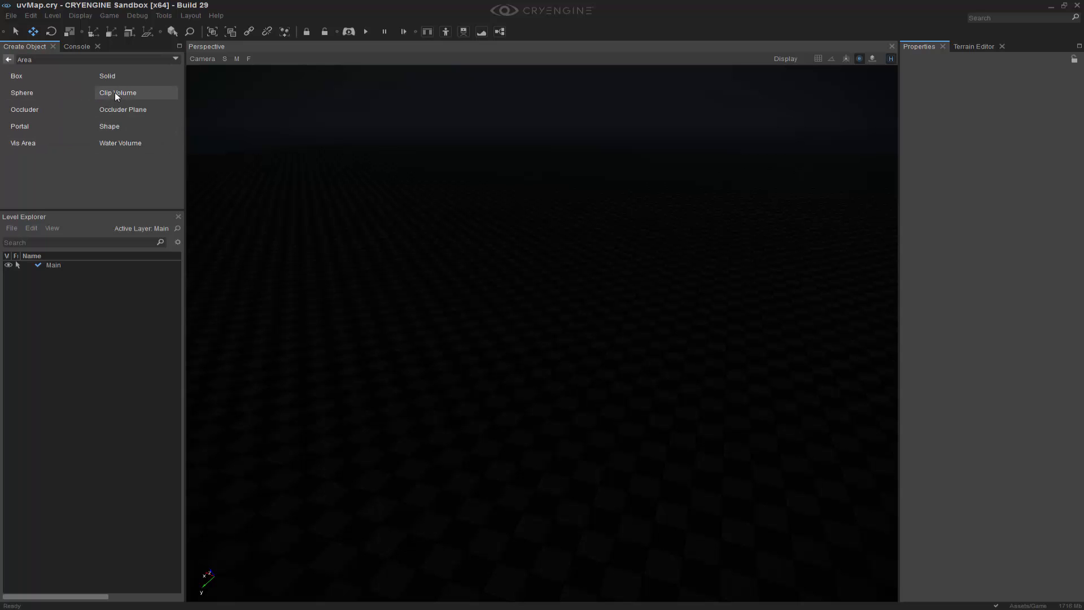
# Create a box-shaped Clip Volume by dragging out its base and height in the viewport
pyautogui.click(117, 93)
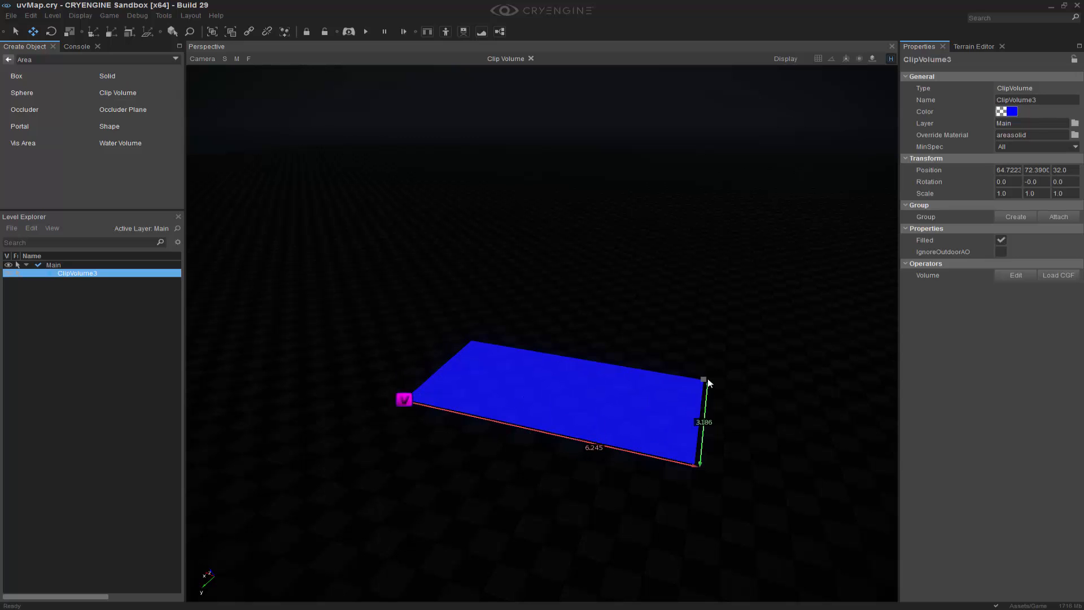
pyautogui.moveTo(705, 382); pyautogui.dragTo(736, 286)
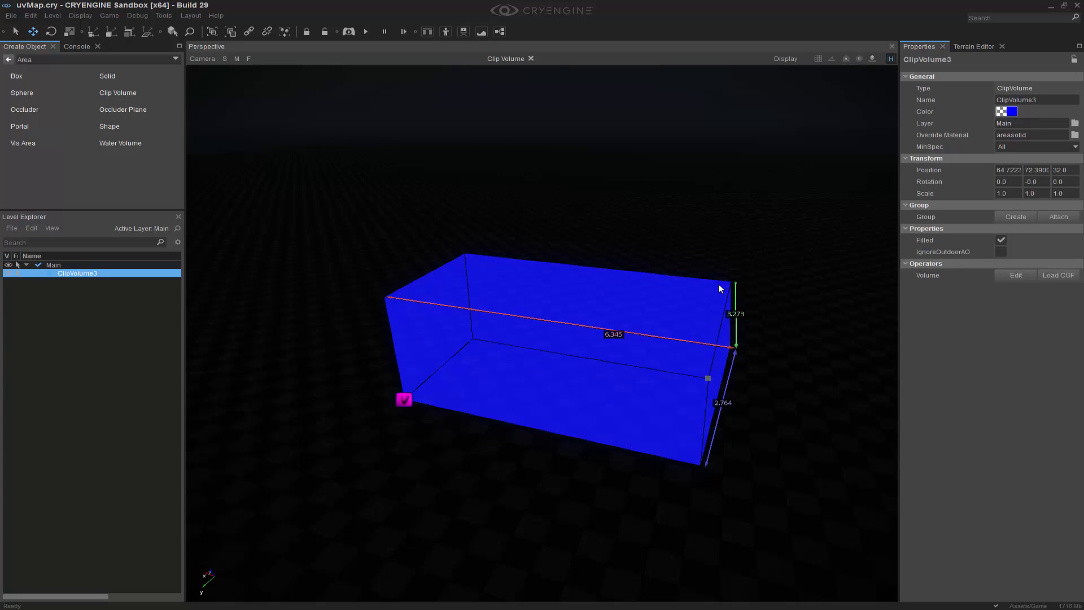
pyautogui.moveTo(719, 288); pyautogui.dragTo(694, 447)
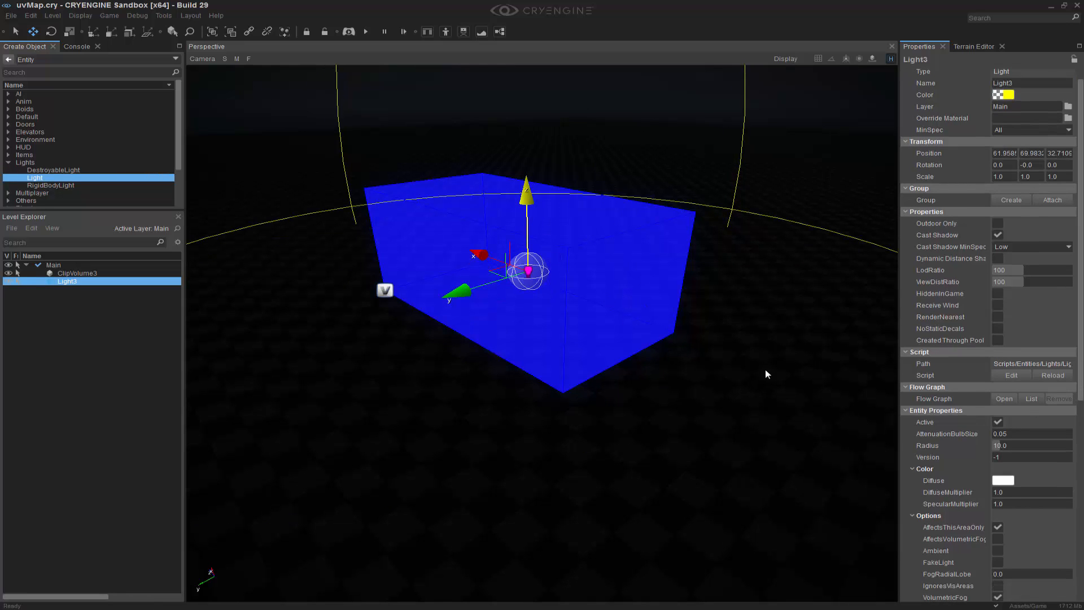
# Uncheck Filled on ClipVolume3 and move Light3 slightly upward inside the volume
pyautogui.click(77, 272)
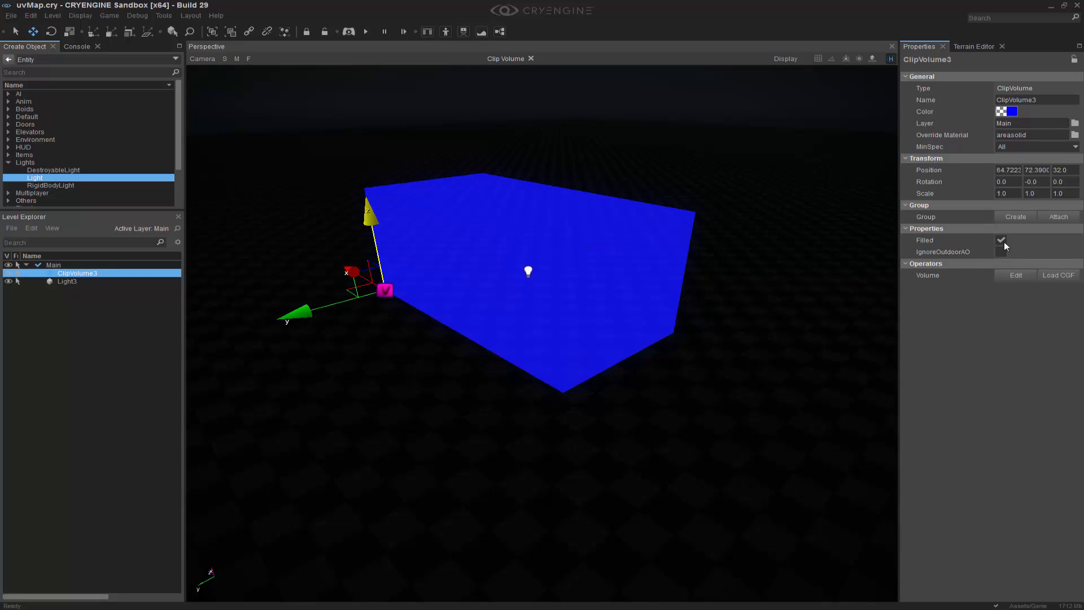
pyautogui.click(1001, 239)
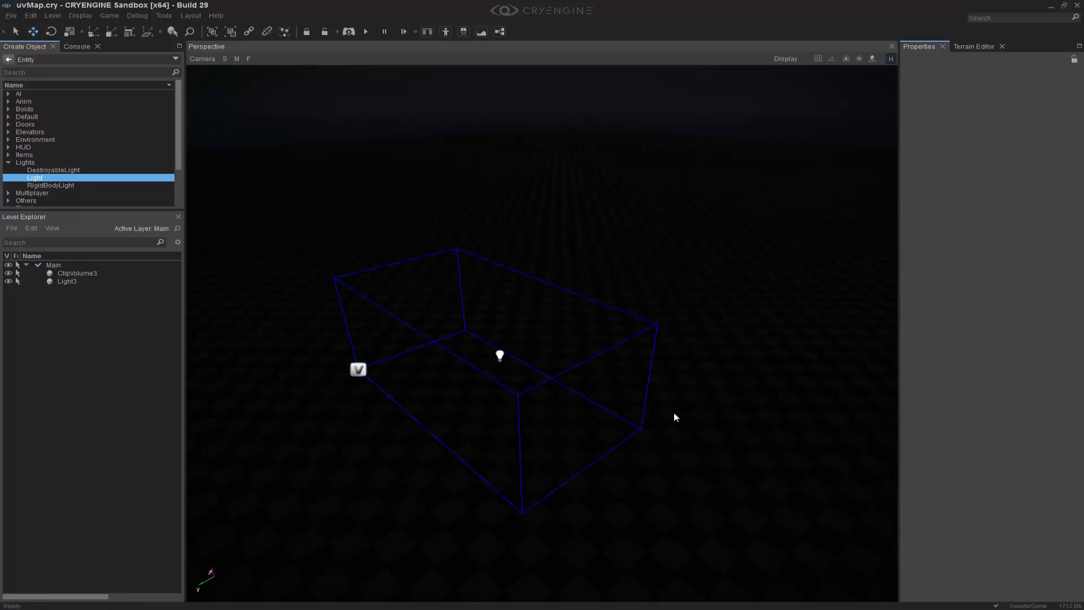
pyautogui.click(500, 357)
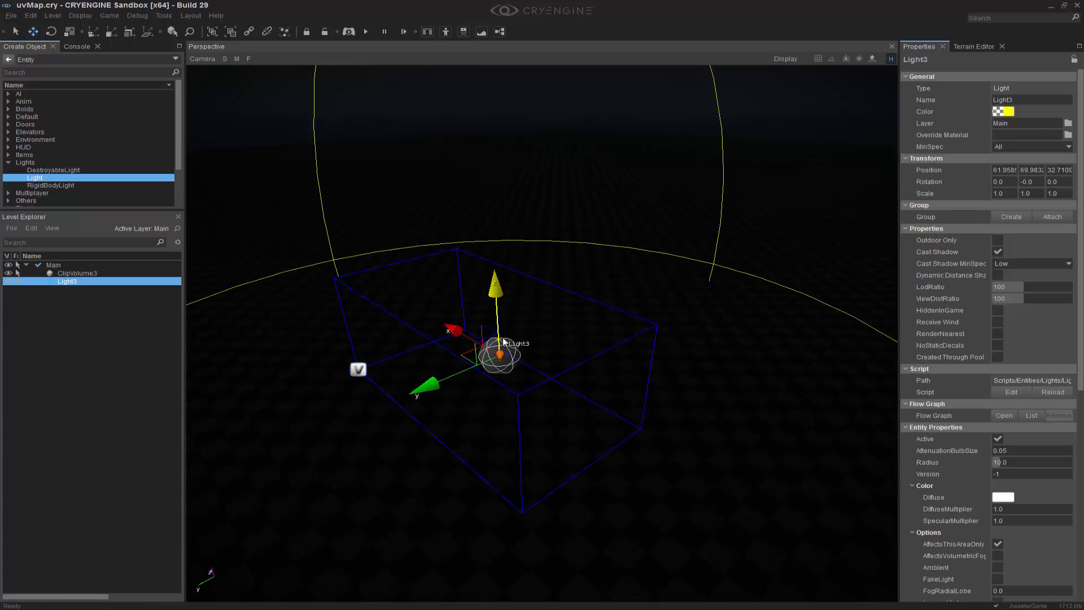
pyautogui.moveTo(496, 352); pyautogui.dragTo(491, 249)
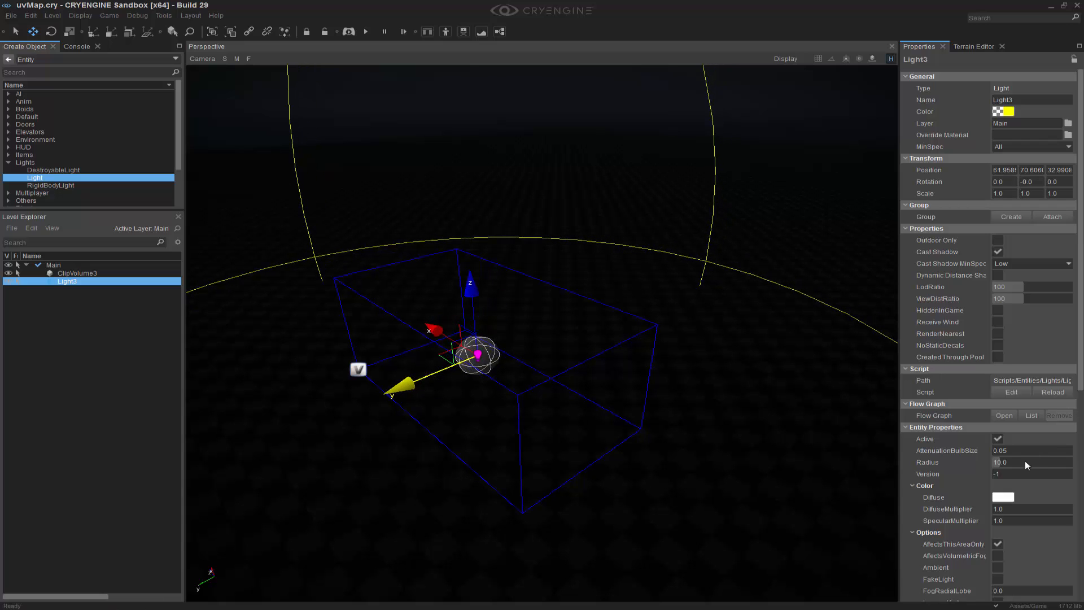
# Set Light3's DiffuseMultiplier to 100.0
pyautogui.click(1030, 508)
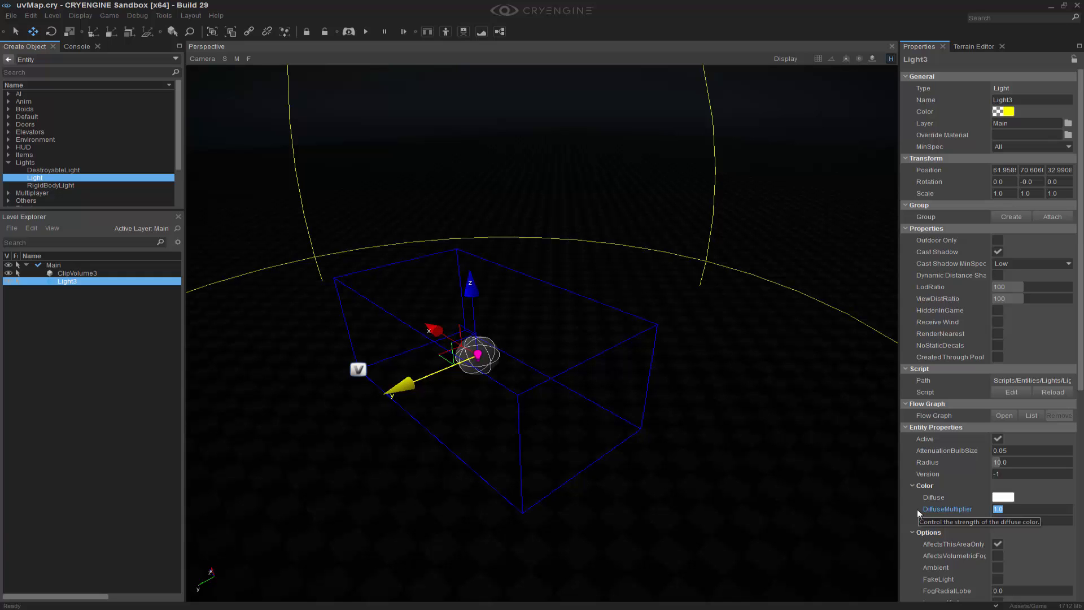
pyautogui.write('100.0')
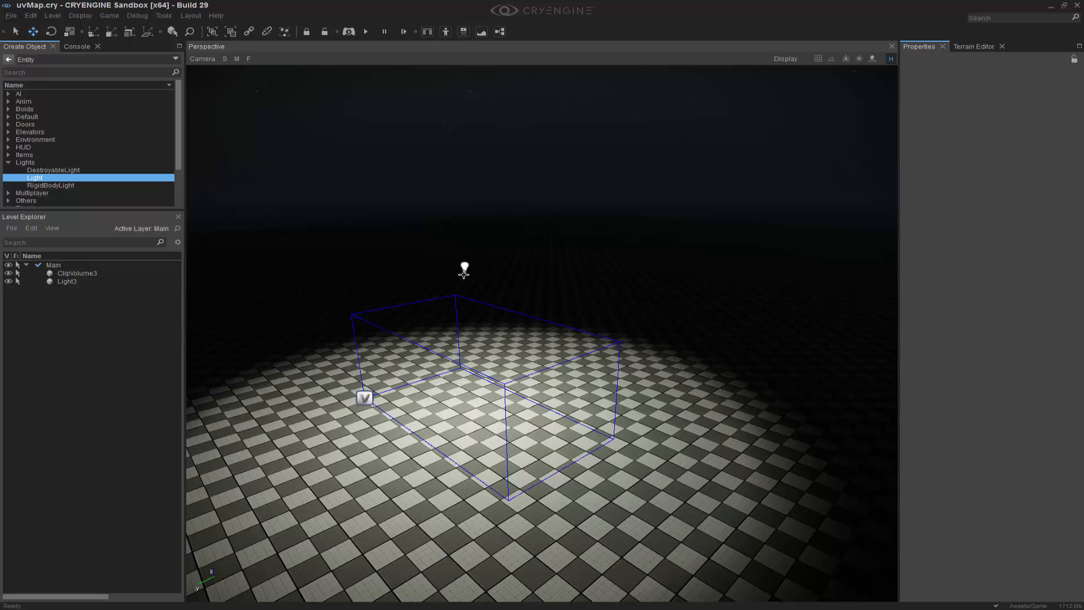
# Link Light3 to ClipVolume3, then select ClipVolume3 in the Level Explorer
pyautogui.click(67, 281)
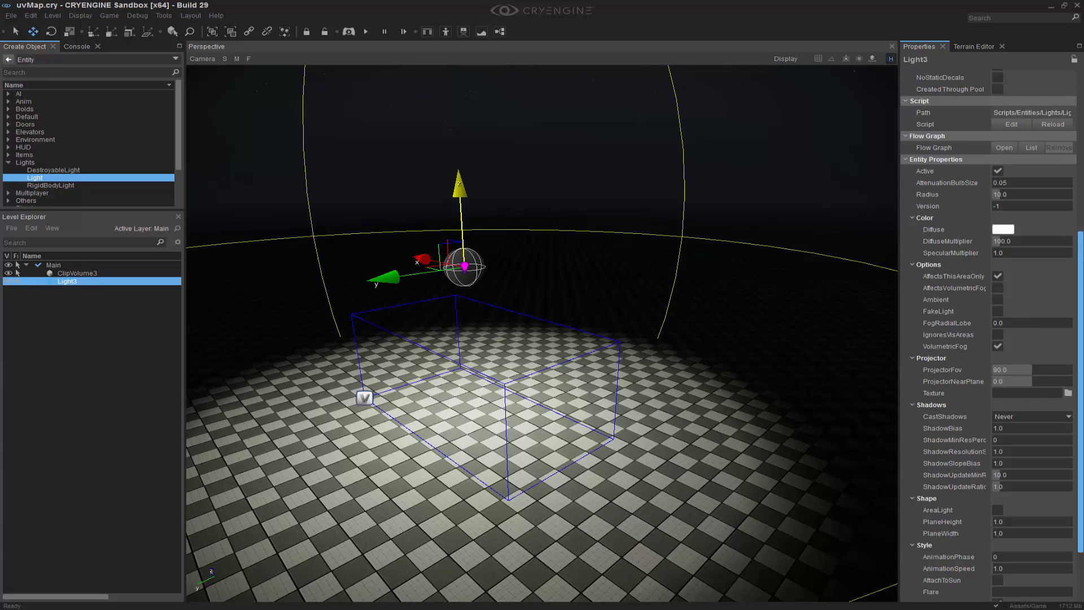
pyautogui.scroll(-3)
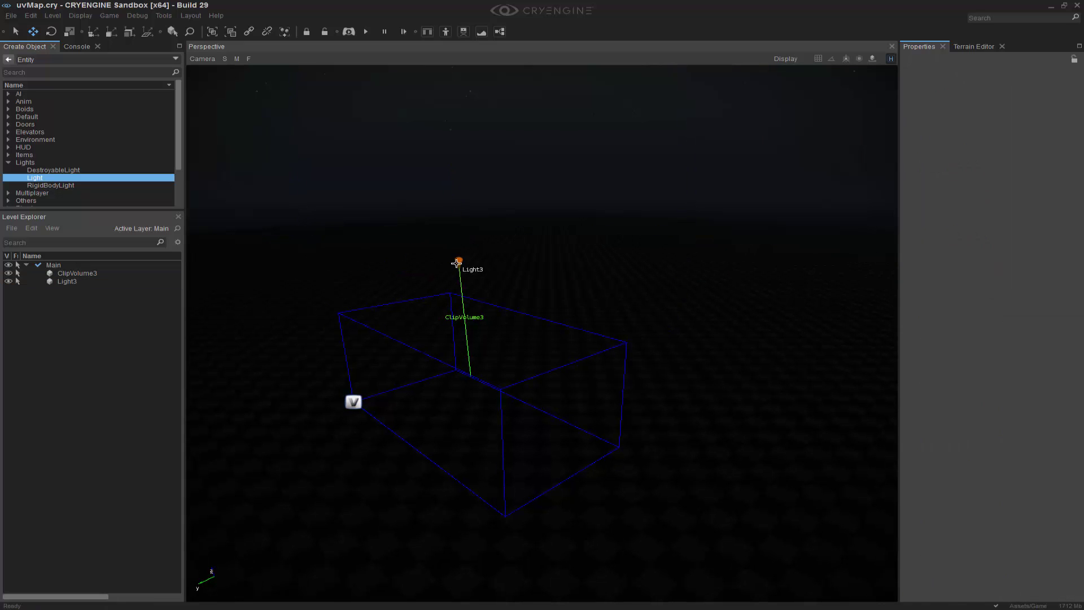
pyautogui.click(67, 281)
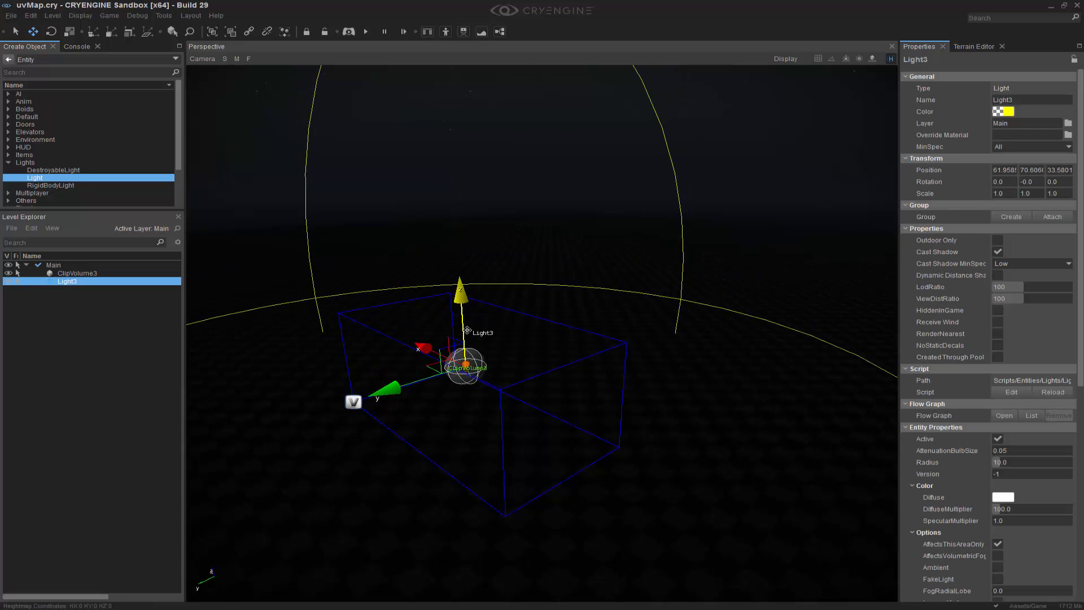
pyautogui.click(77, 272)
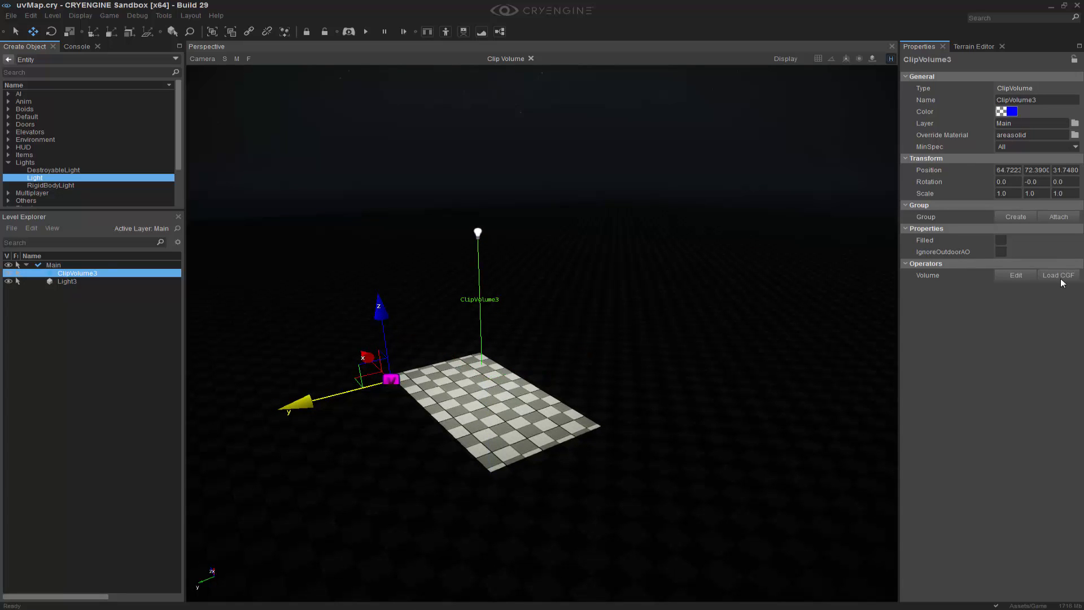
# Load b.cgf from Objects/props/misc/3dtext as ClipVolume3's shape
pyautogui.click(1058, 275)
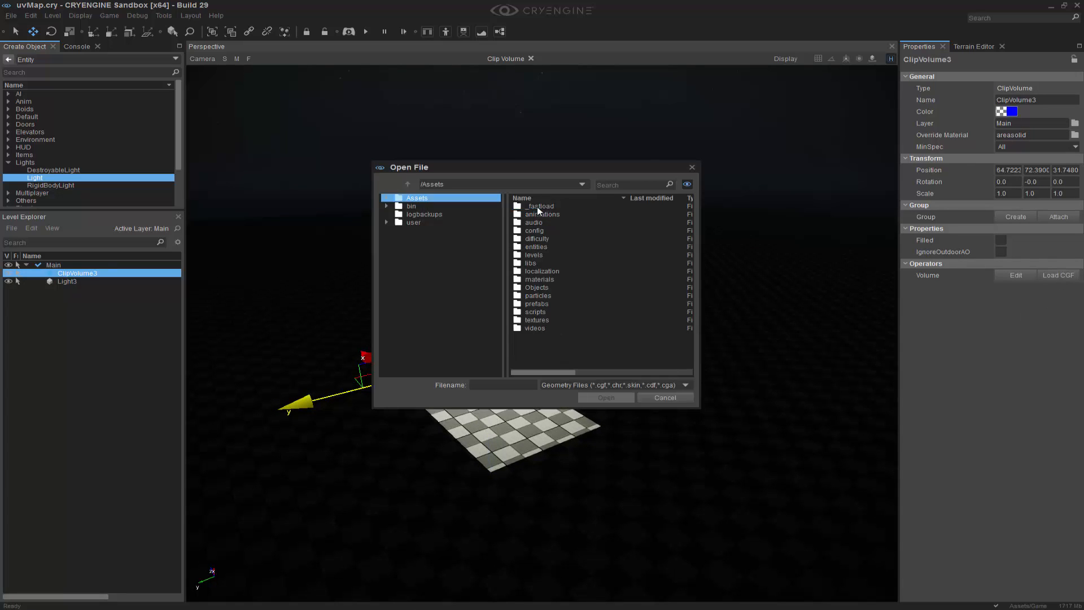
pyautogui.click(539, 206)
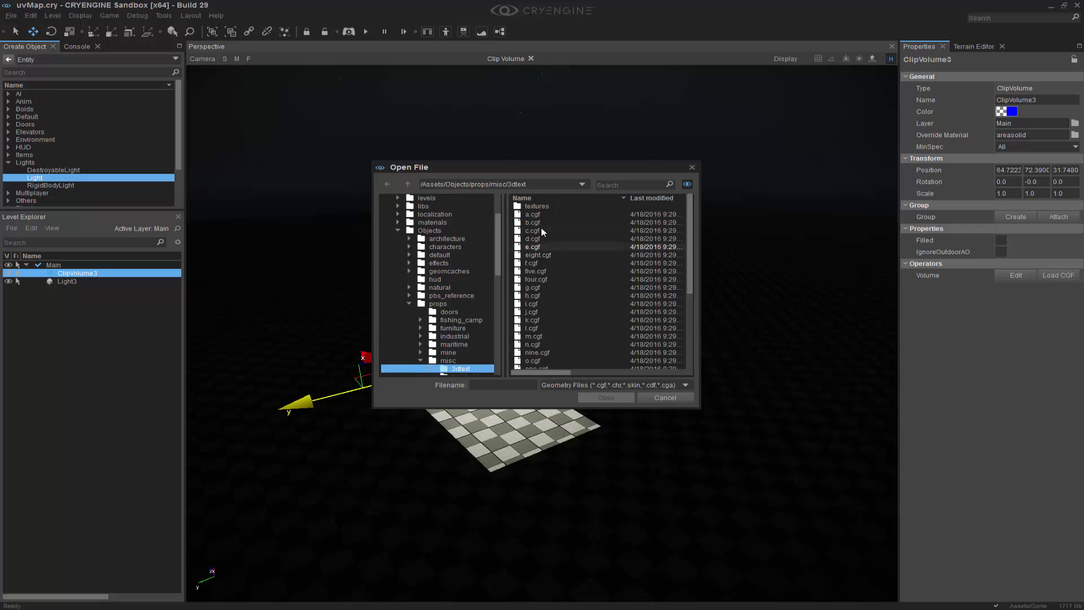
pyautogui.click(665, 397)
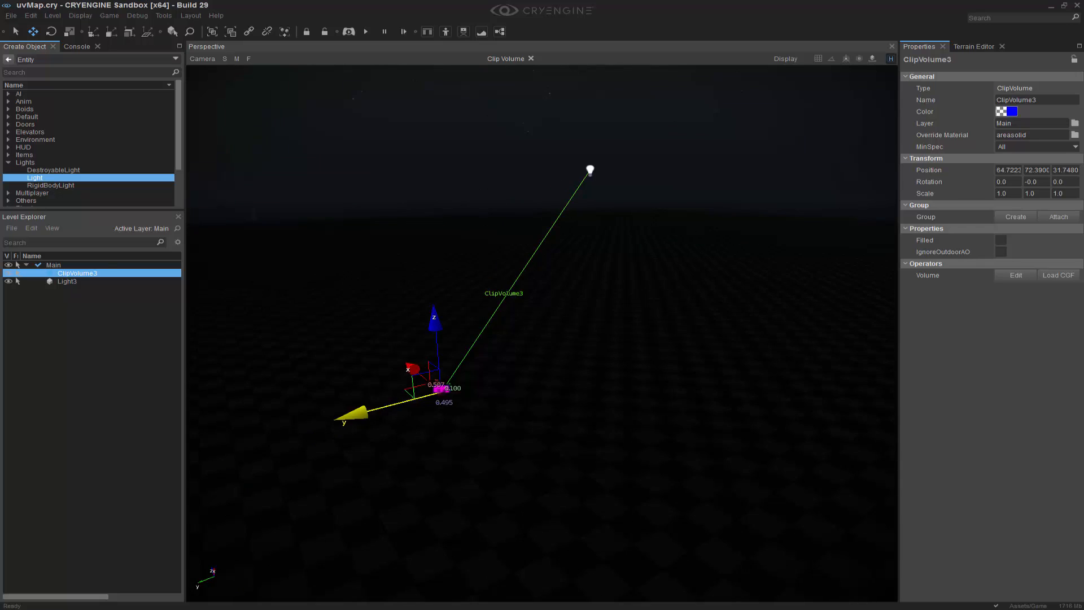
# Deselect and confirm the floor is lit only within the B outline
pyautogui.click(1001, 240)
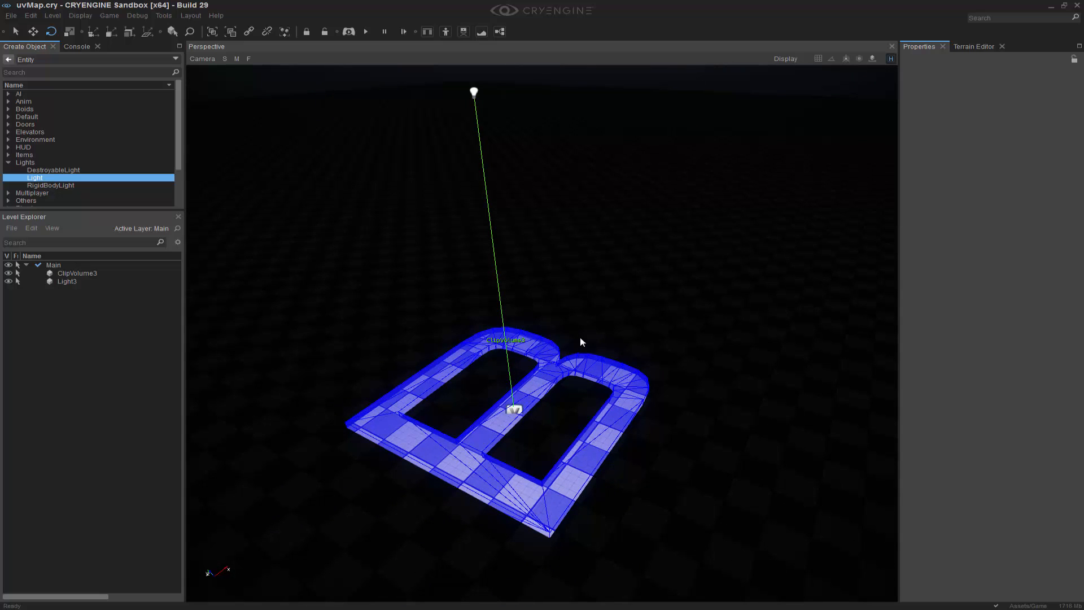
pyautogui.click(77, 273)
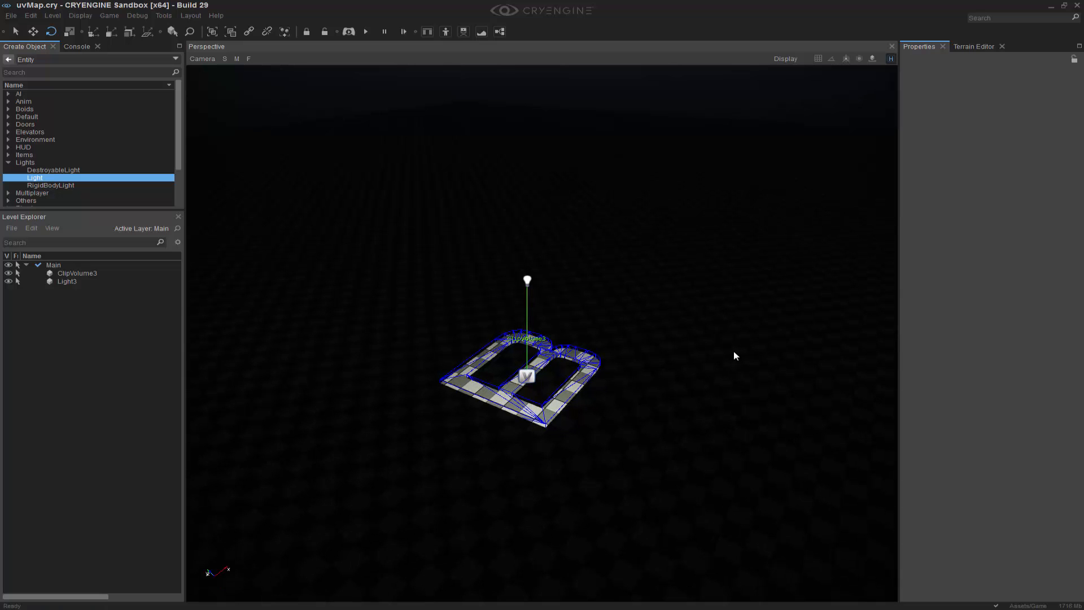
# Delete Light3 and place an Environment Probe from Misc on the B volume
pyautogui.press('Delete')
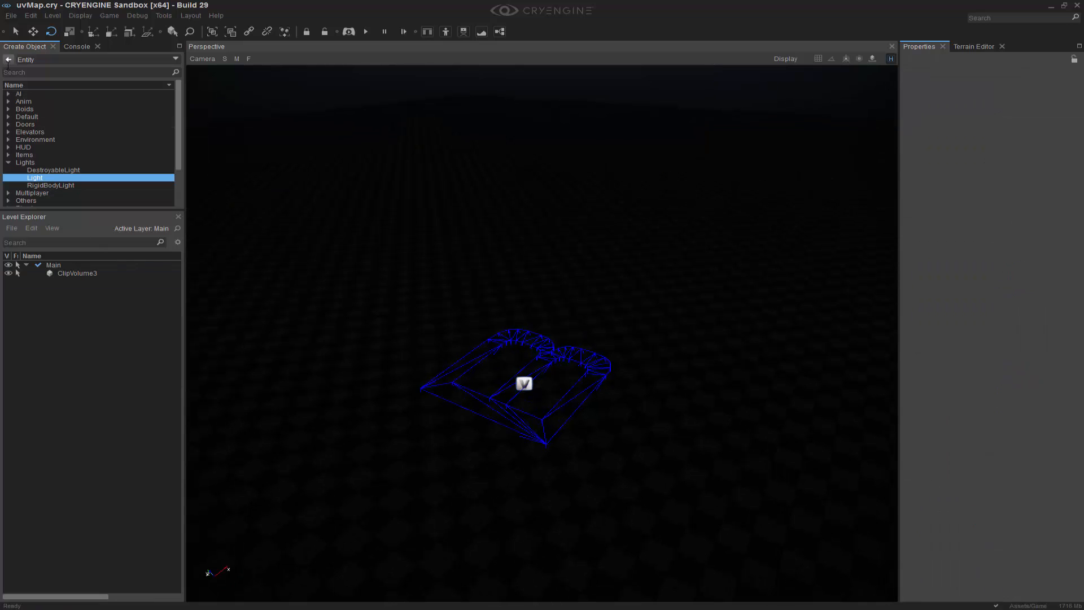
pyautogui.click(10, 59)
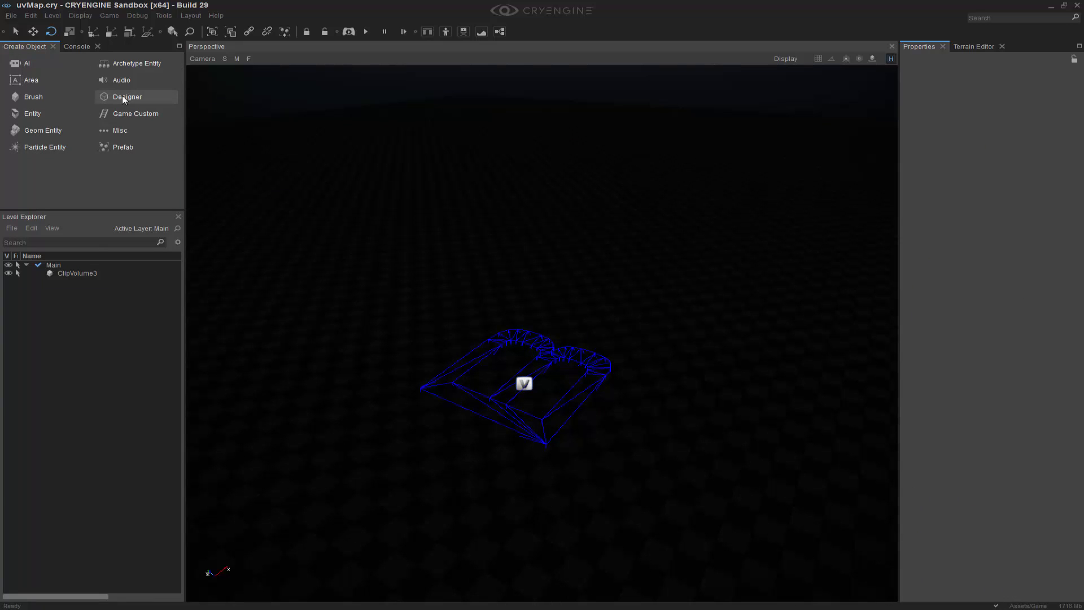
pyautogui.click(119, 130)
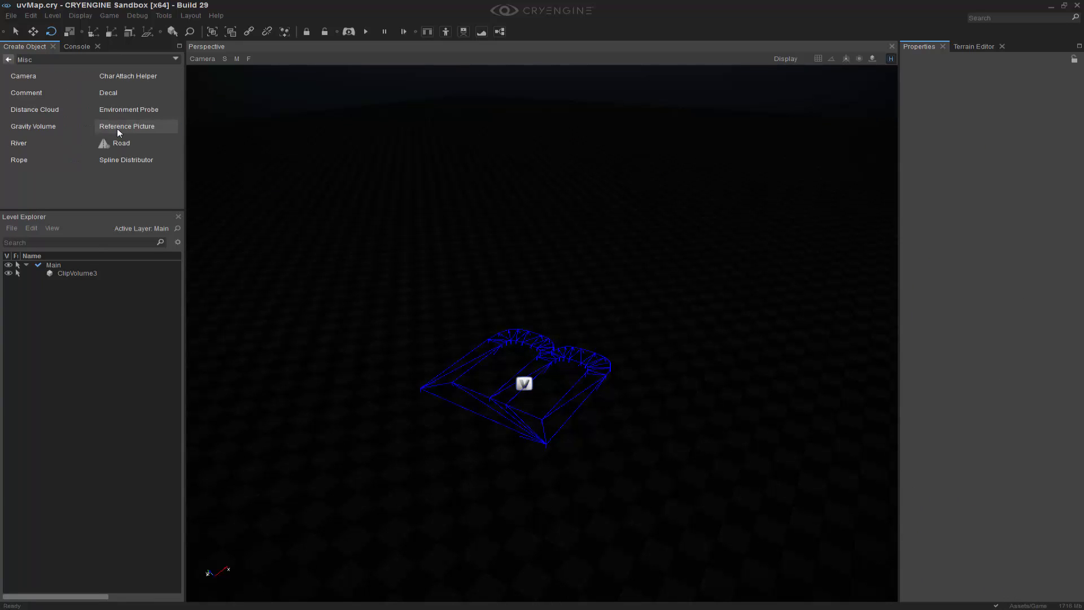
pyautogui.click(128, 110)
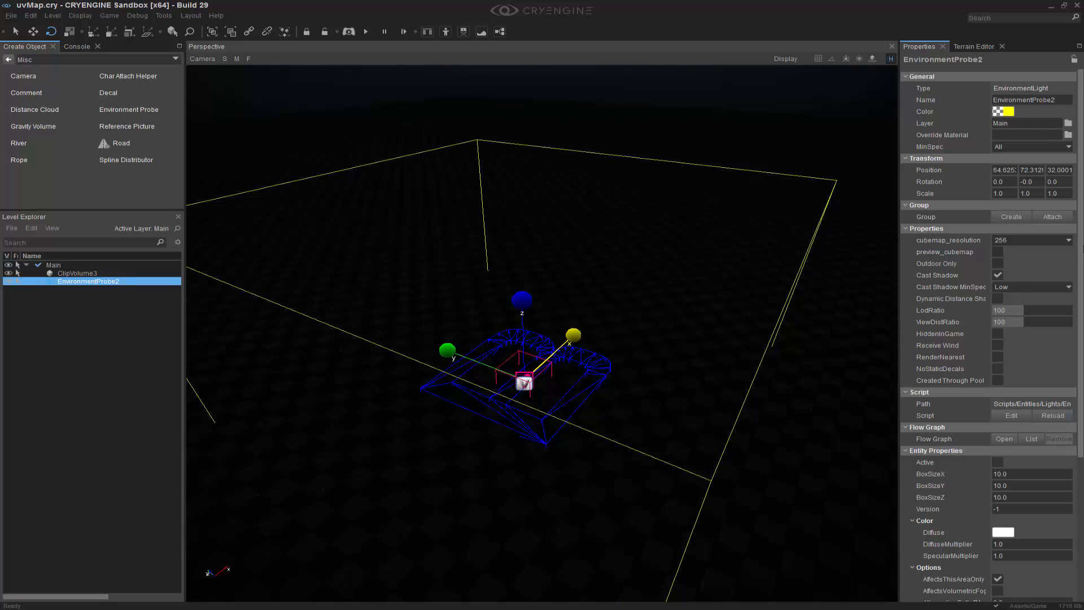
# Activate EnvironmentProbe2 and set its DiffuseMultiplier to 100.0
pyautogui.scroll(-3)
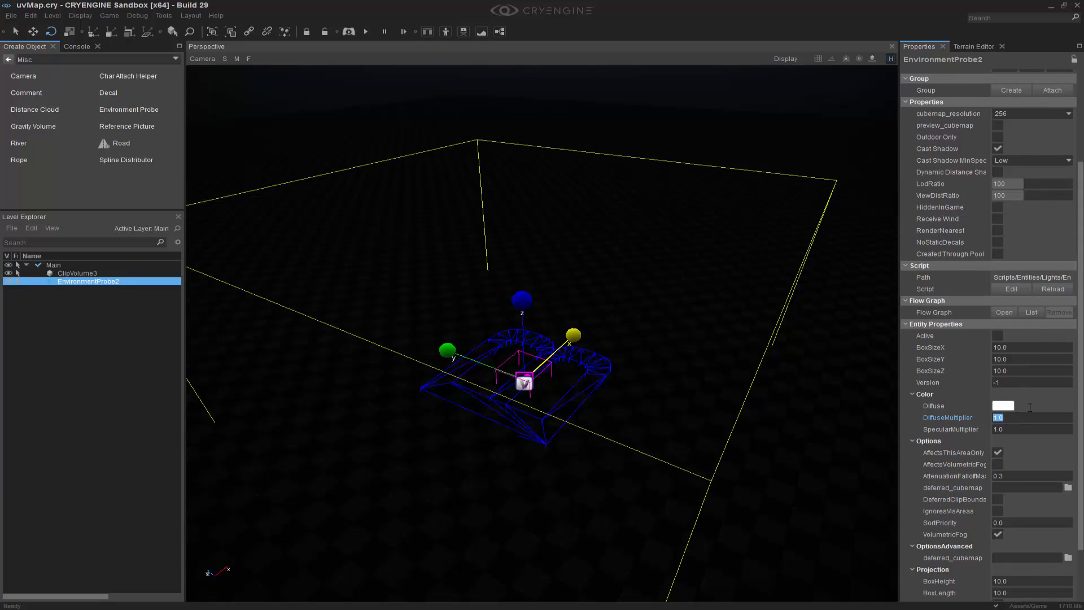
pyautogui.write('100.0')
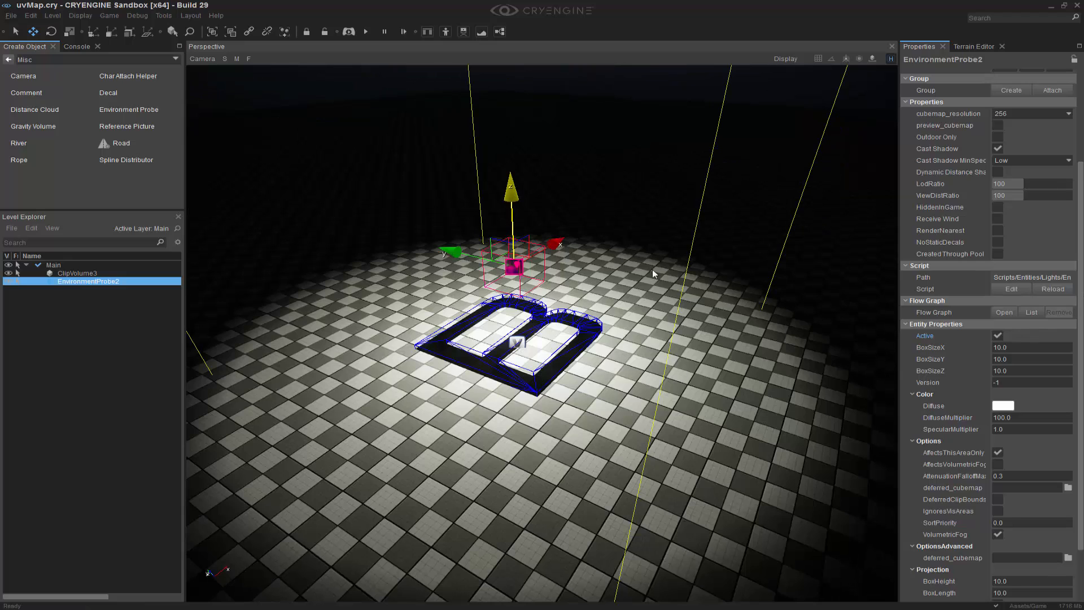
pyautogui.moveTo(630, 333)
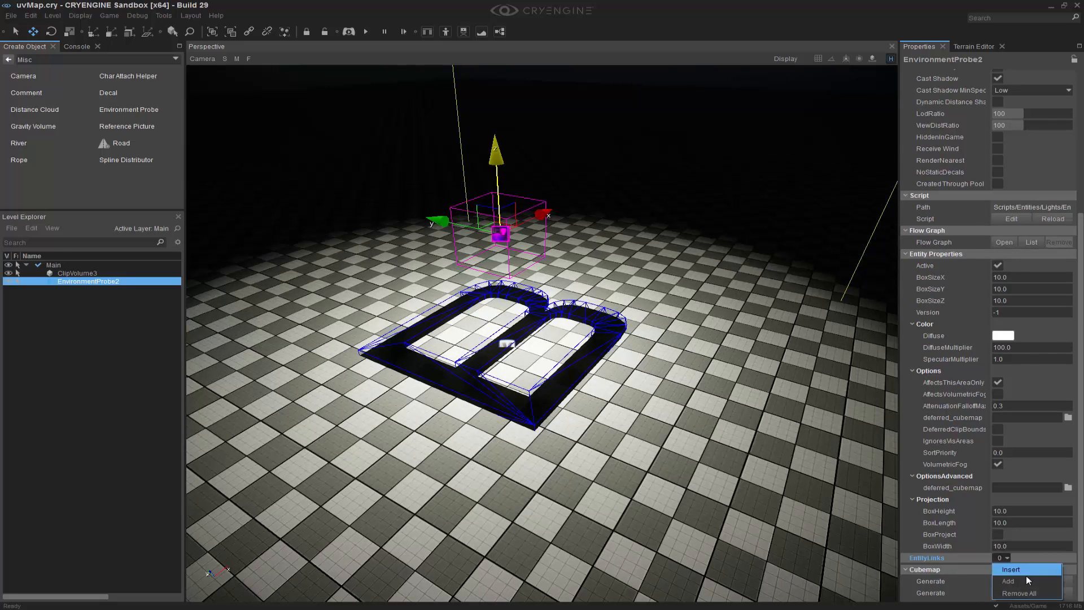
# Add an entity link slot to EnvironmentProbe2 via the EntityLinks dropdown
pyautogui.click(1010, 570)
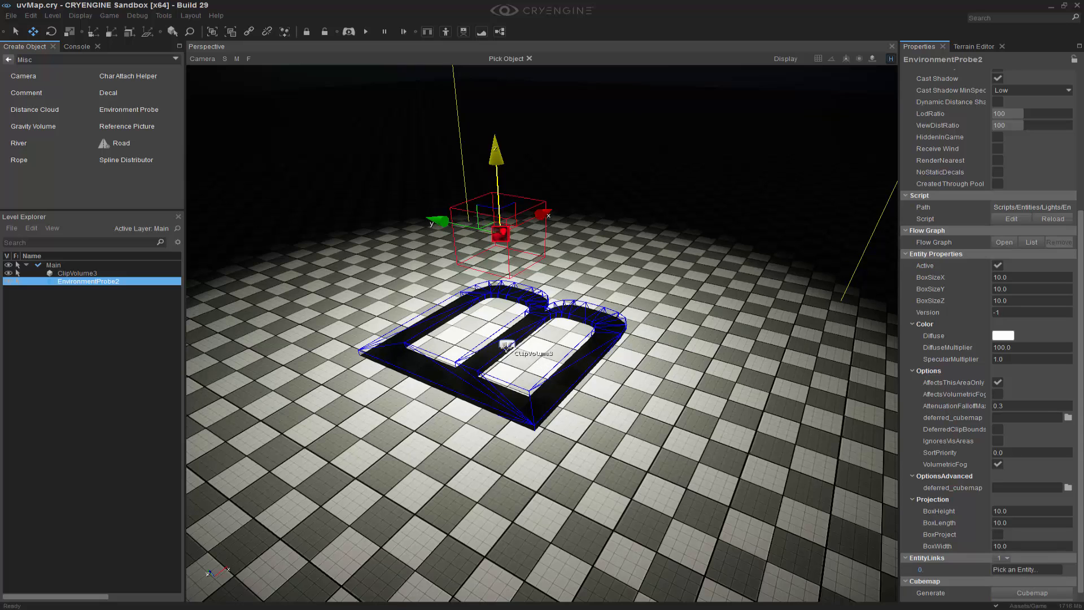